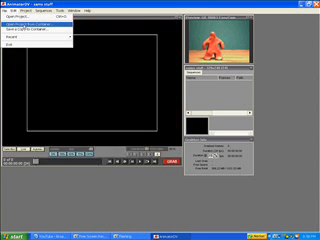
Enable the live camera preview from the capture menu so the orange clay figure shows in the main window
left_click(44, 24)
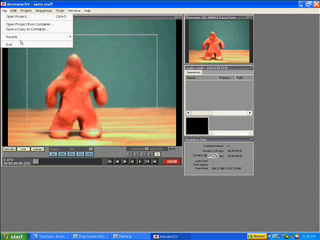
left_click(34, 12)
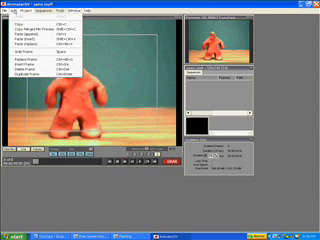